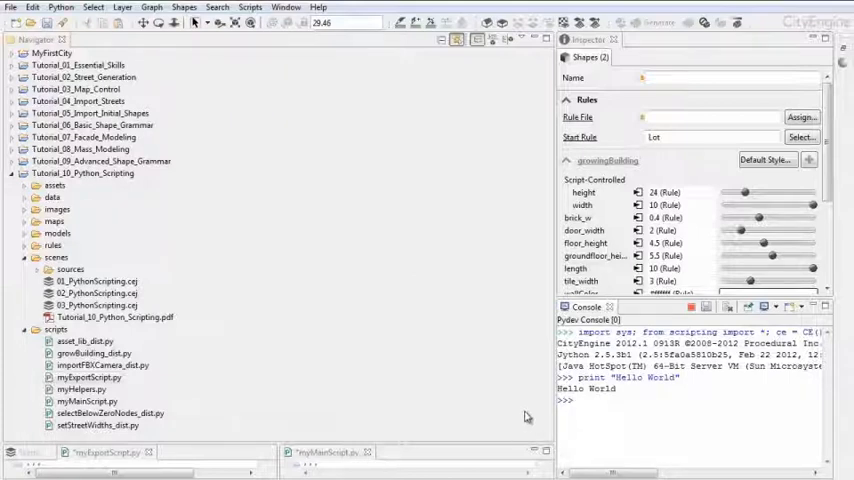
{"action": "mouse_move", "coordinate": [520, 416]}
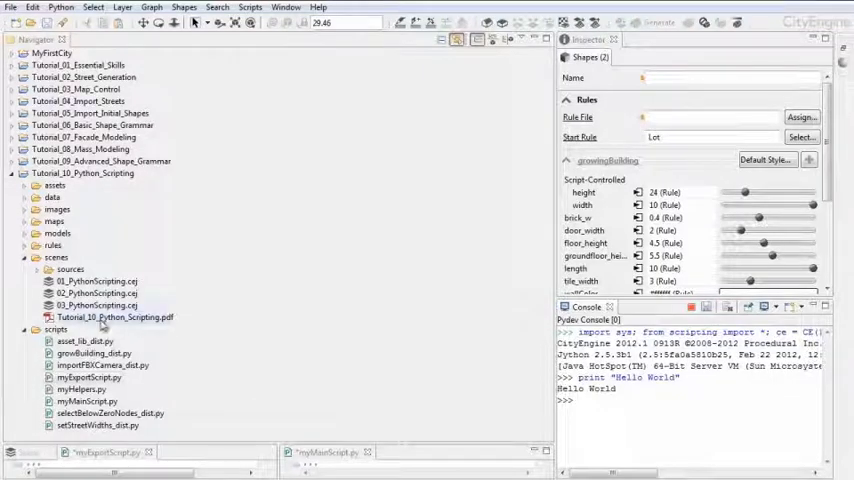
From the scripts folder, start a new Python module, review the Main and Export templates, then cancel the wizard
{"action": "left_click", "coordinate": [108, 316]}
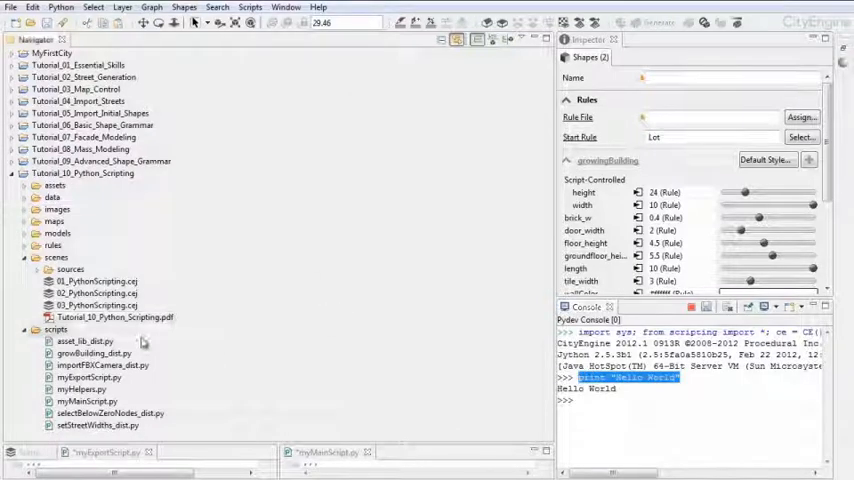
{"action": "right_click", "coordinate": [56, 328]}
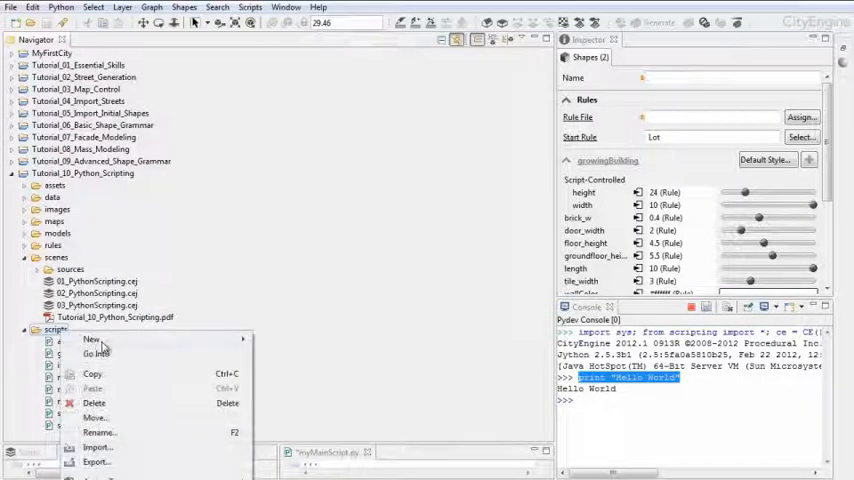
{"action": "mouse_move", "coordinate": [92, 340]}
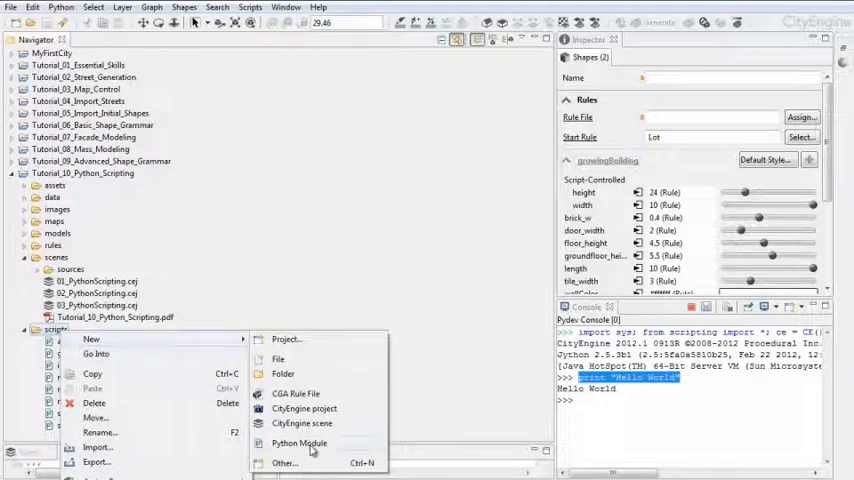
{"action": "left_click", "coordinate": [298, 442]}
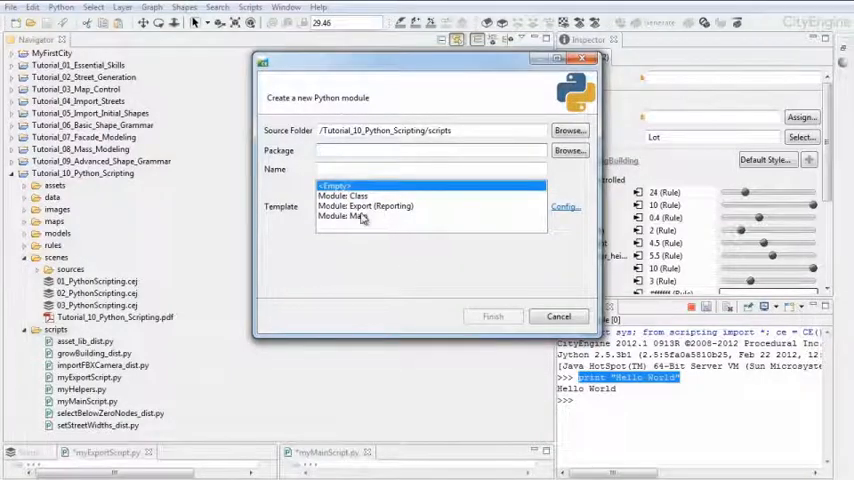
{"action": "left_click", "coordinate": [348, 216]}
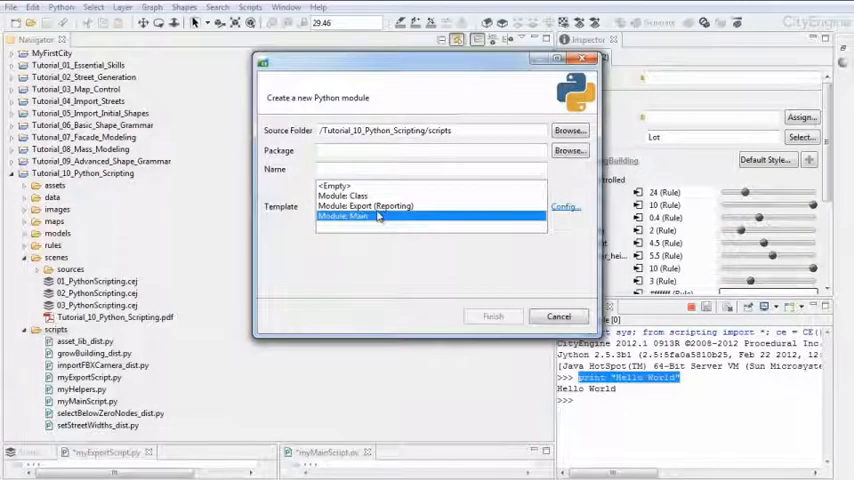
{"action": "left_click", "coordinate": [368, 206]}
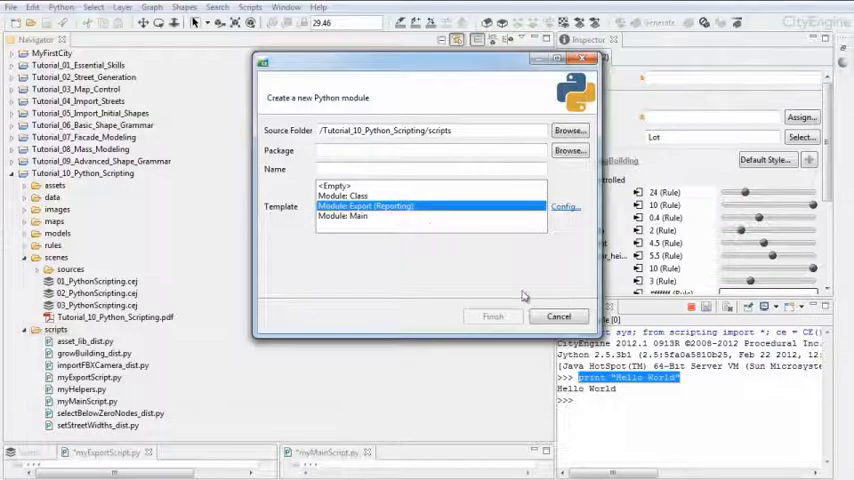
{"action": "left_click", "coordinate": [558, 316]}
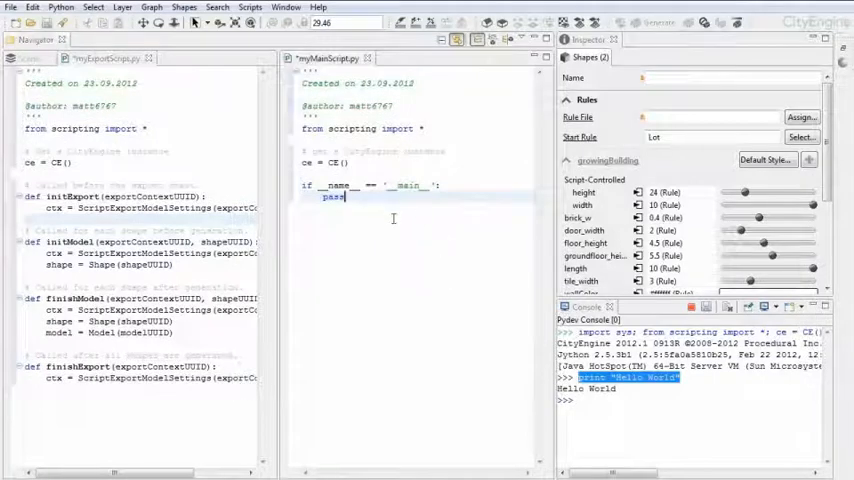
{"action": "mouse_move", "coordinate": [390, 236]}
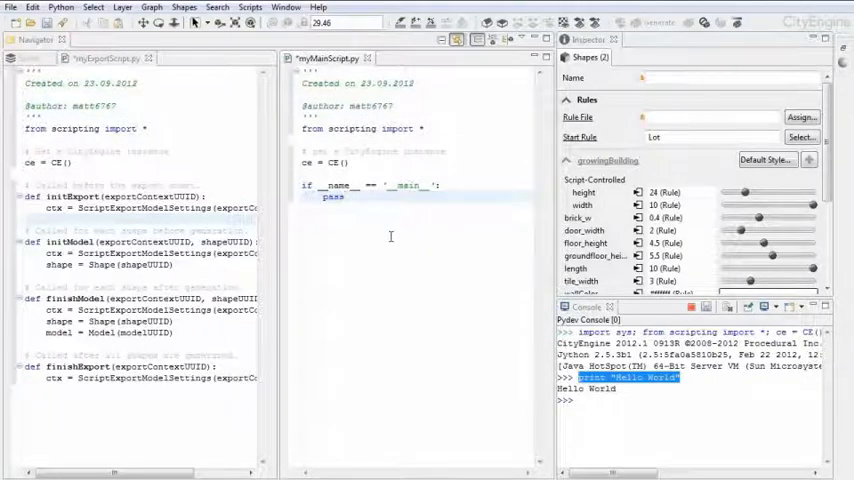
{"action": "mouse_move", "coordinate": [396, 224]}
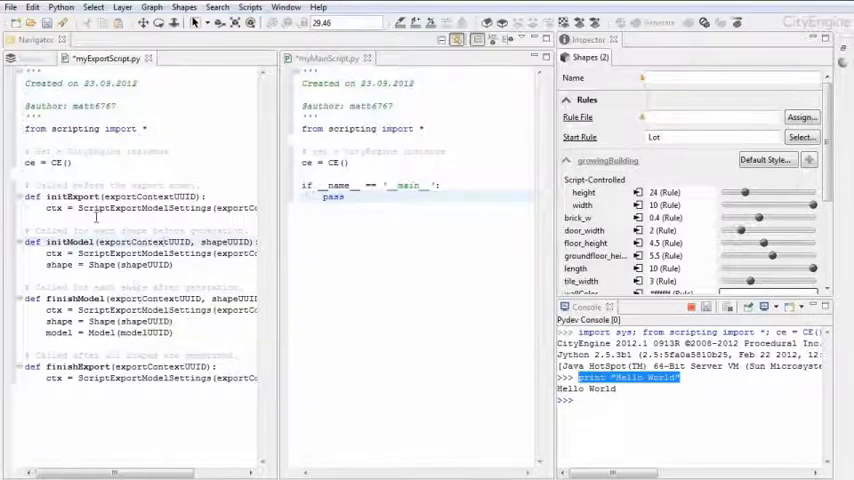
{"action": "left_click", "coordinate": [12, 10]}
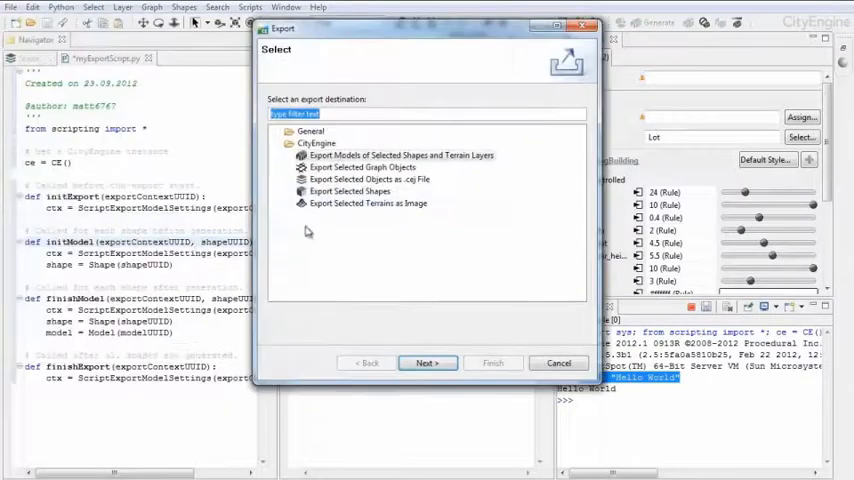
{"action": "left_click", "coordinate": [428, 362]}
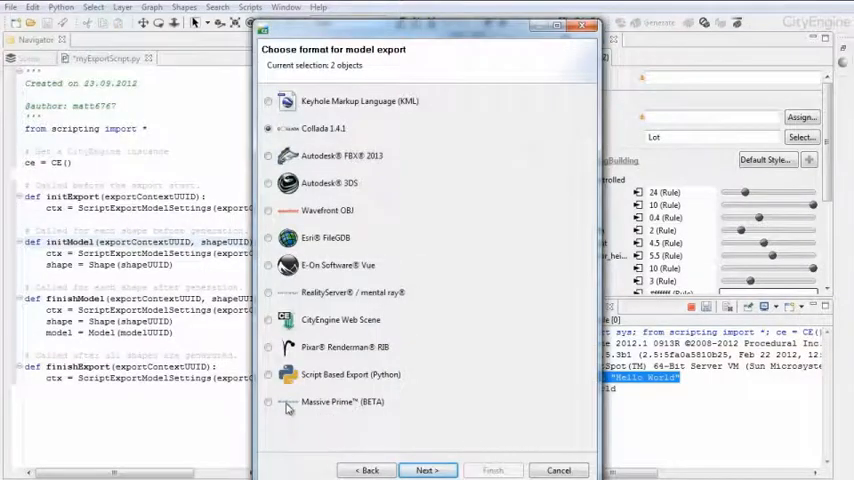
{"action": "left_click", "coordinate": [268, 374]}
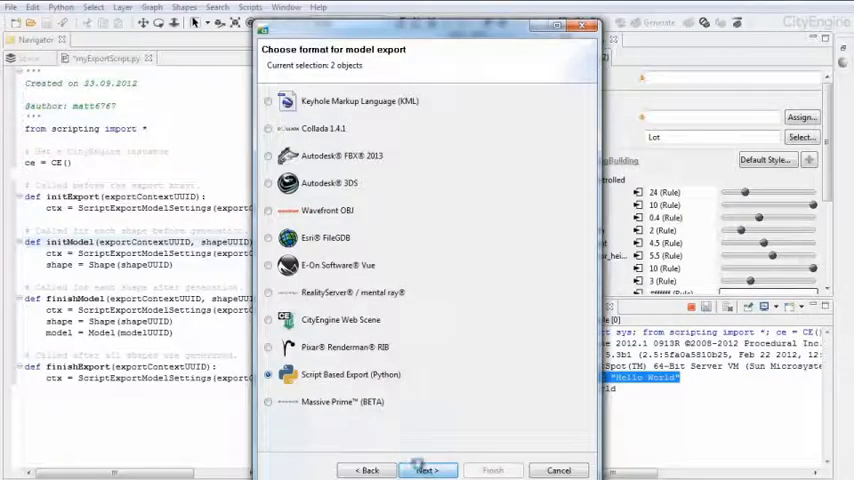
{"action": "left_click", "coordinate": [424, 470]}
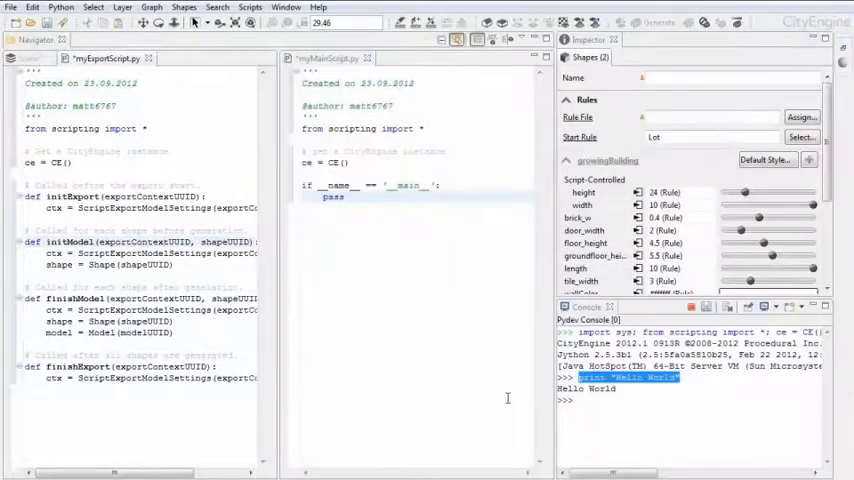
{"action": "mouse_move", "coordinate": [344, 416]}
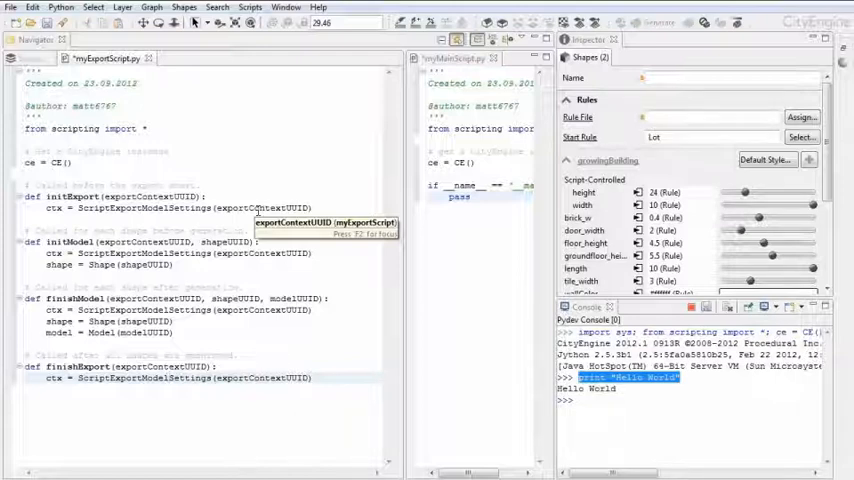
{"action": "mouse_move", "coordinate": [258, 228]}
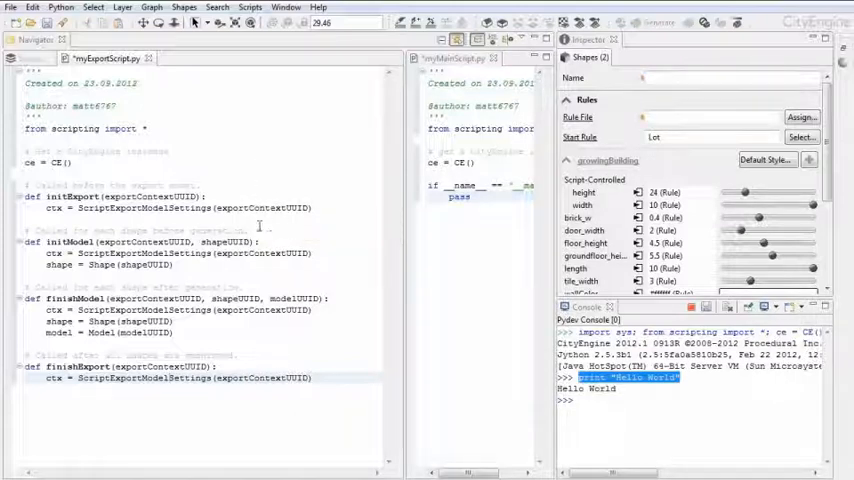